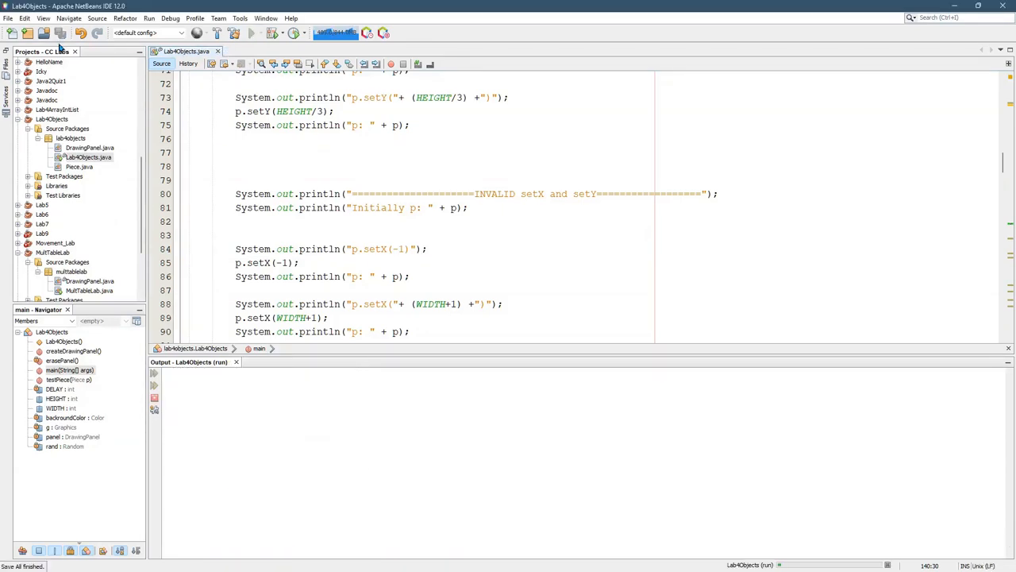
pyautogui.click(251, 32)
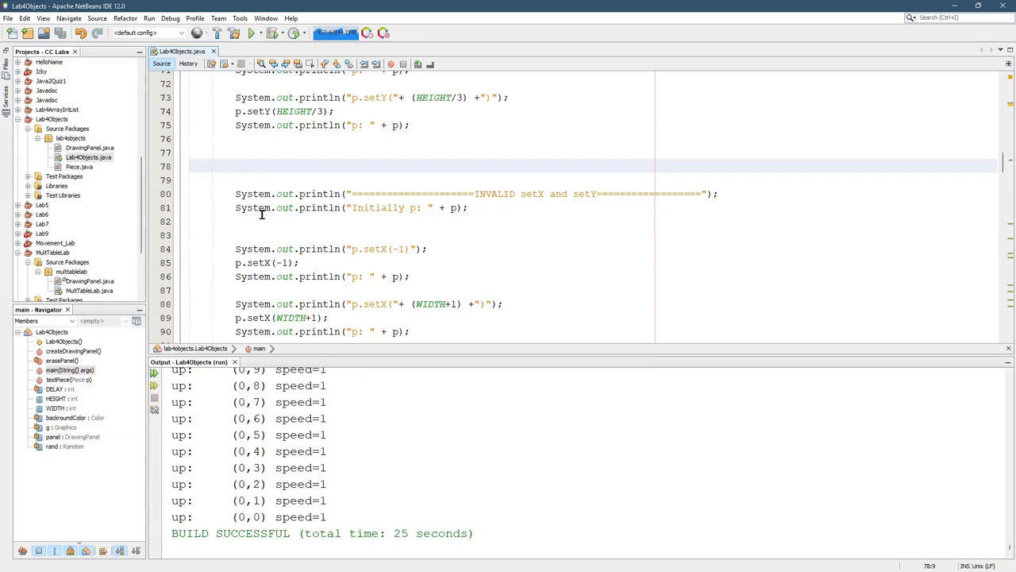
pyautogui.moveTo(299, 368)
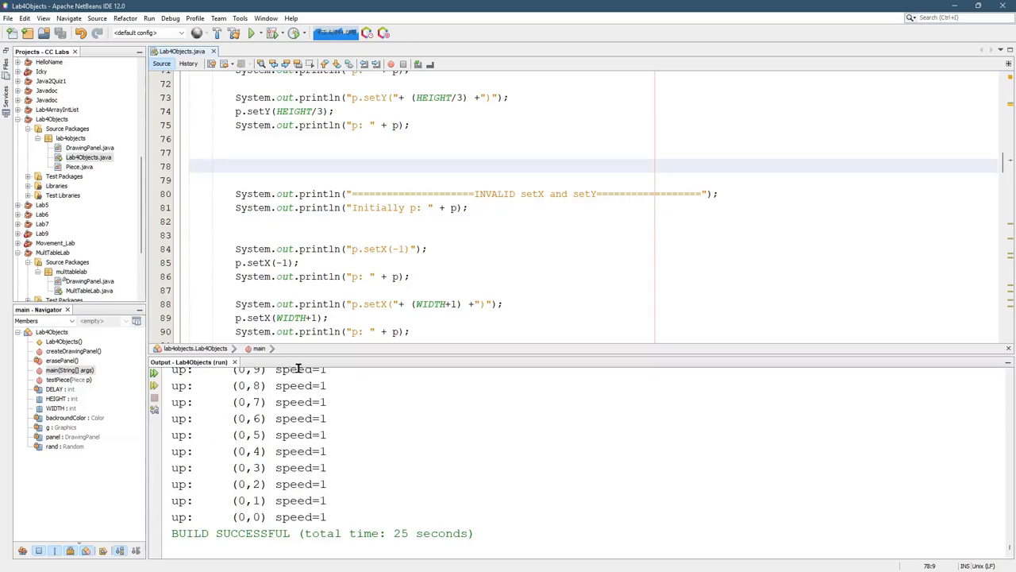